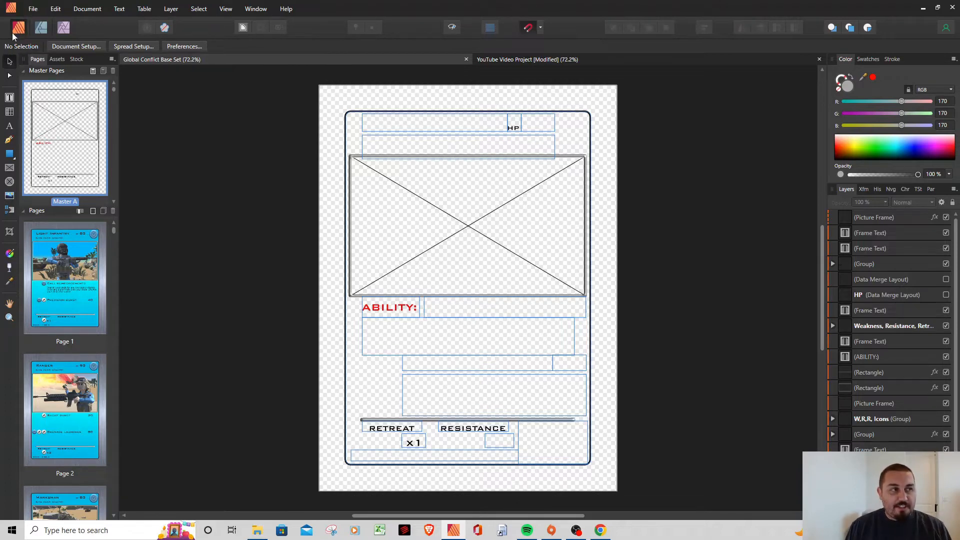
pyautogui.moveTo(17, 27)
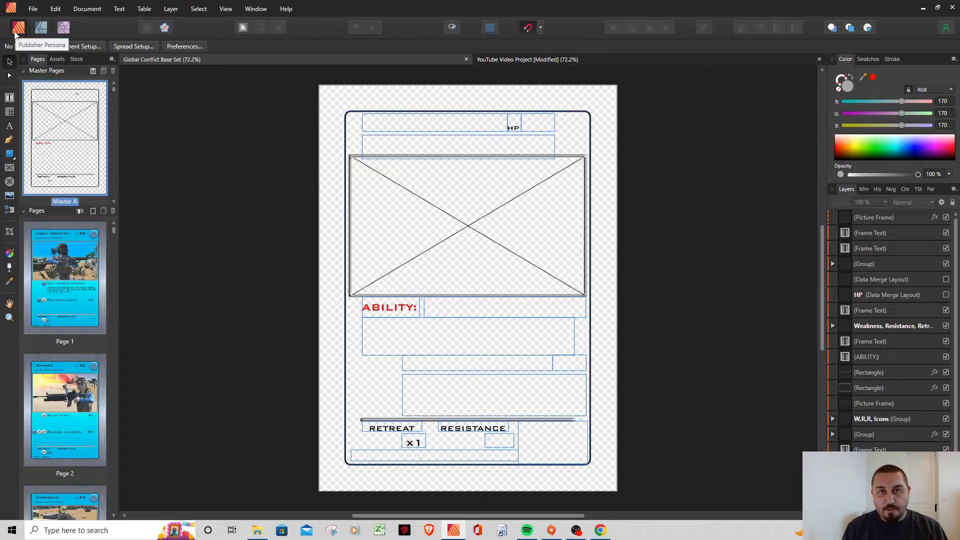
pyautogui.moveTo(41, 27)
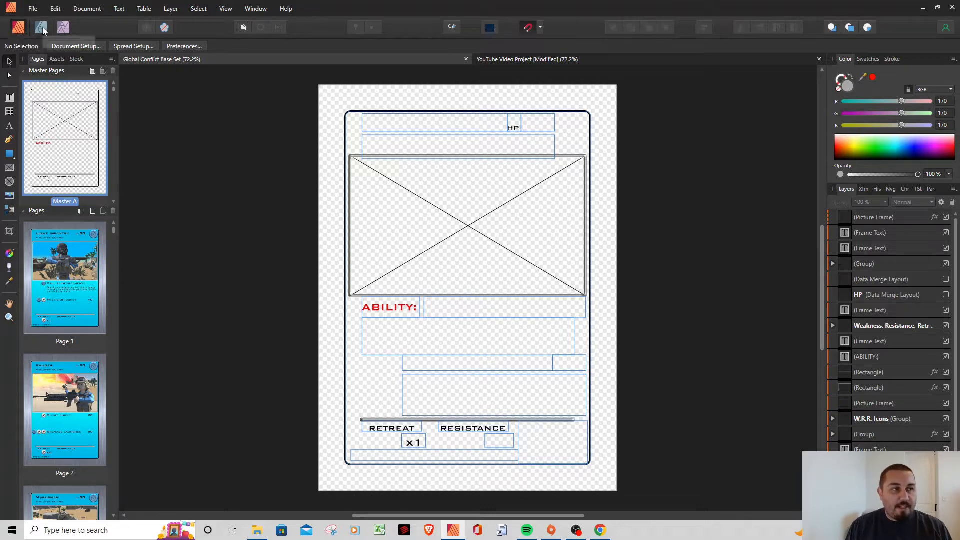
pyautogui.moveTo(42, 28)
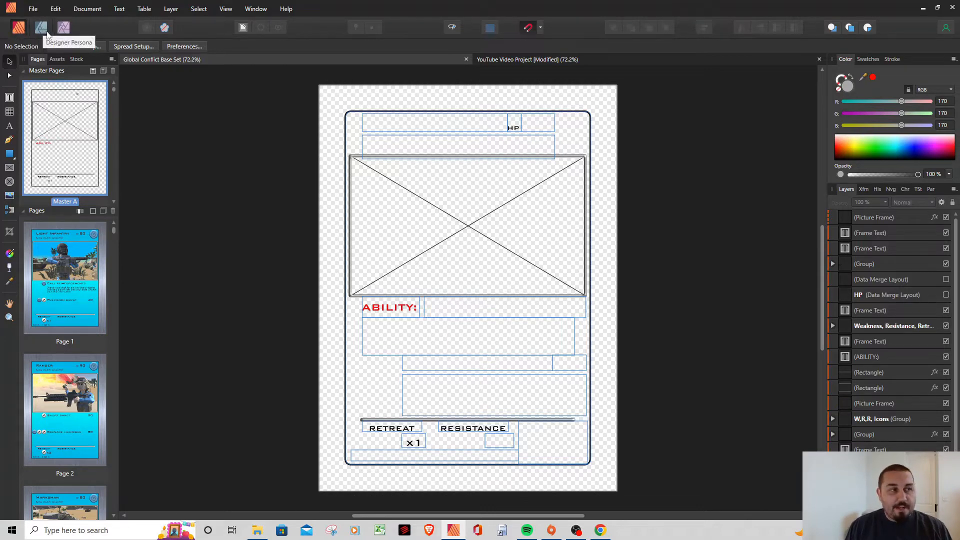
pyautogui.moveTo(63, 27)
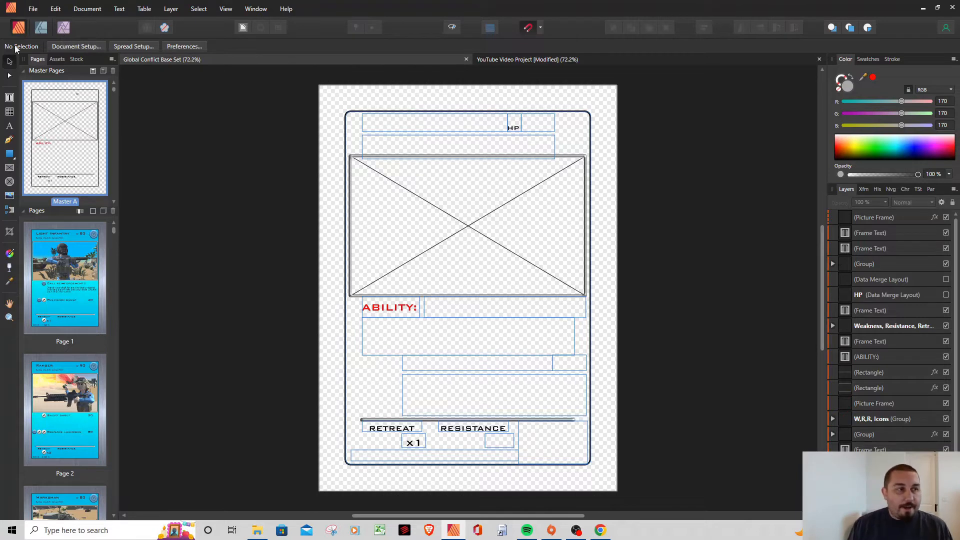
pyautogui.moveTo(17, 27)
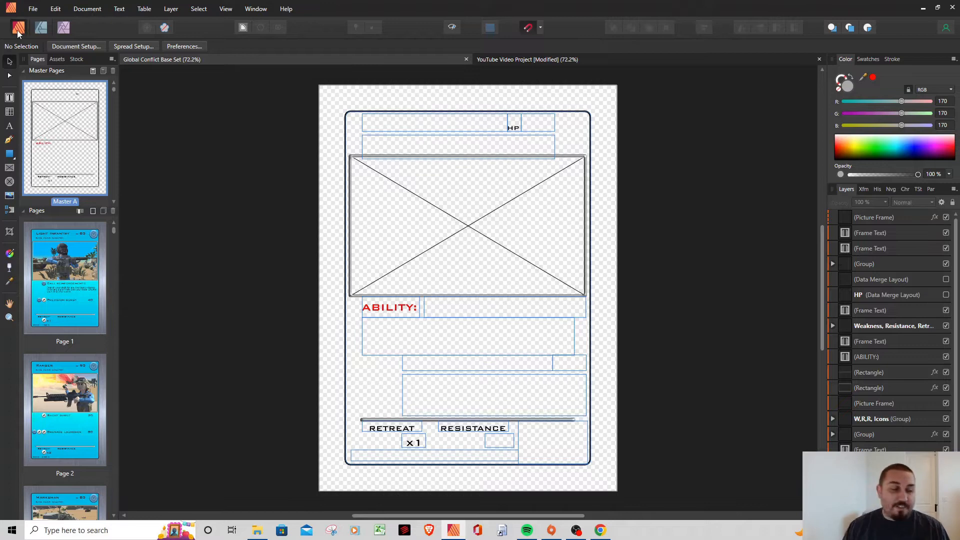
pyautogui.moveTo(70, 116)
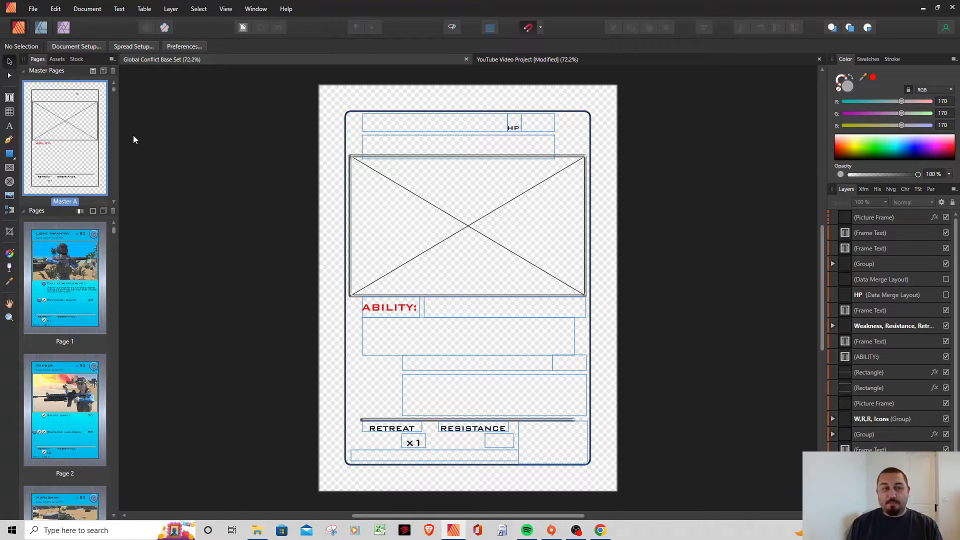
pyautogui.moveTo(106, 167)
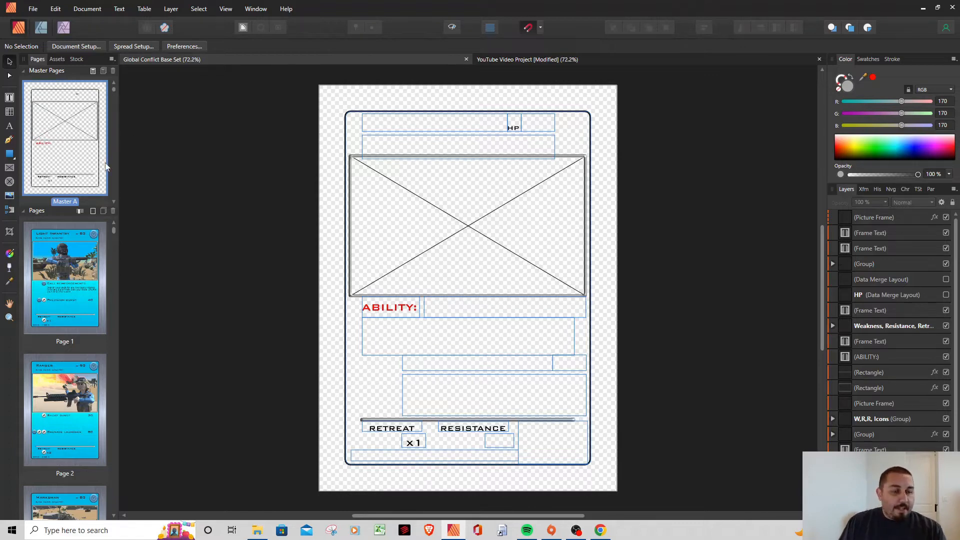
pyautogui.moveTo(219, 254)
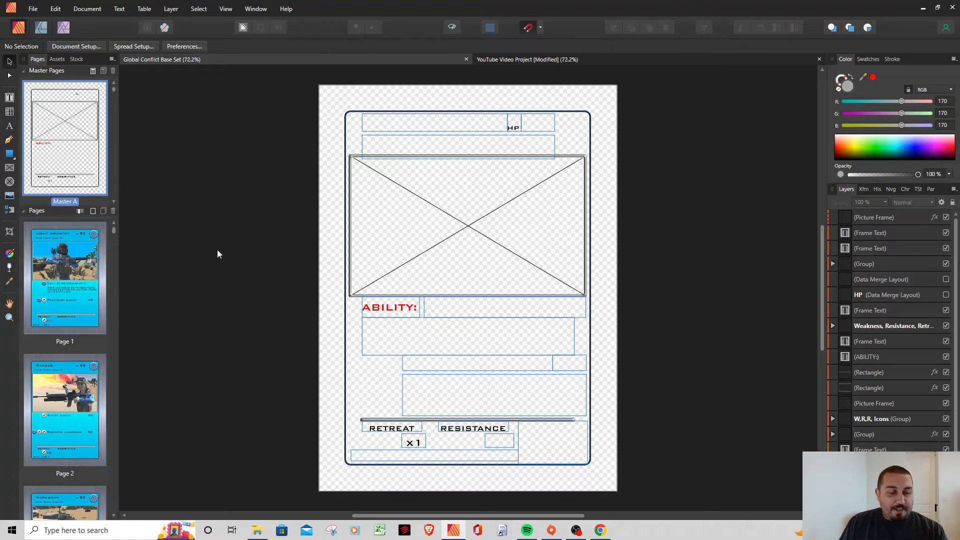
pyautogui.moveTo(130, 238)
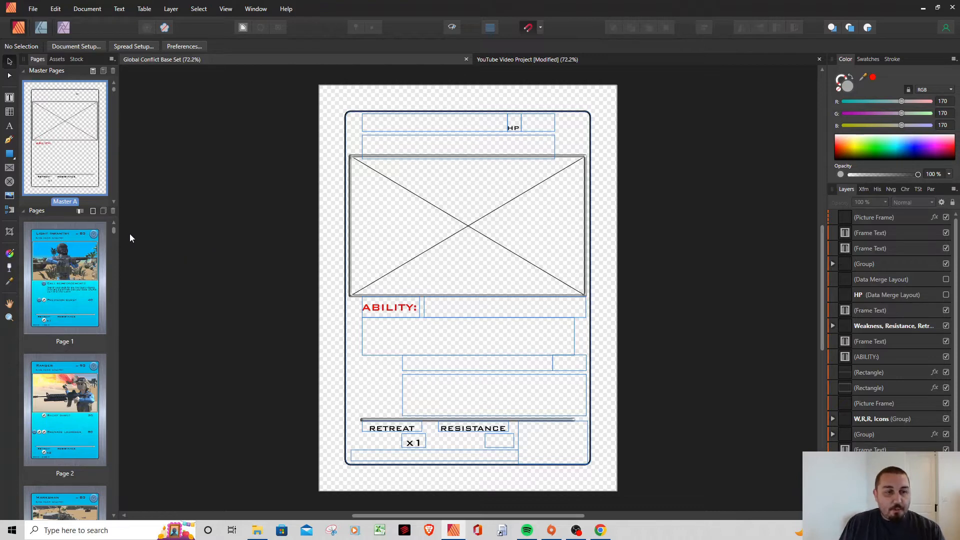
pyautogui.moveTo(296, 310)
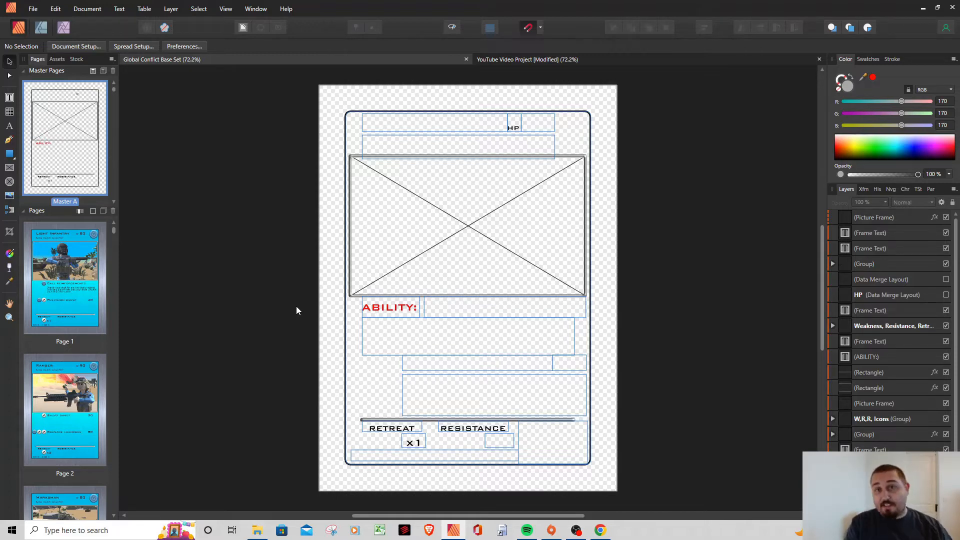
pyautogui.moveTo(332, 291)
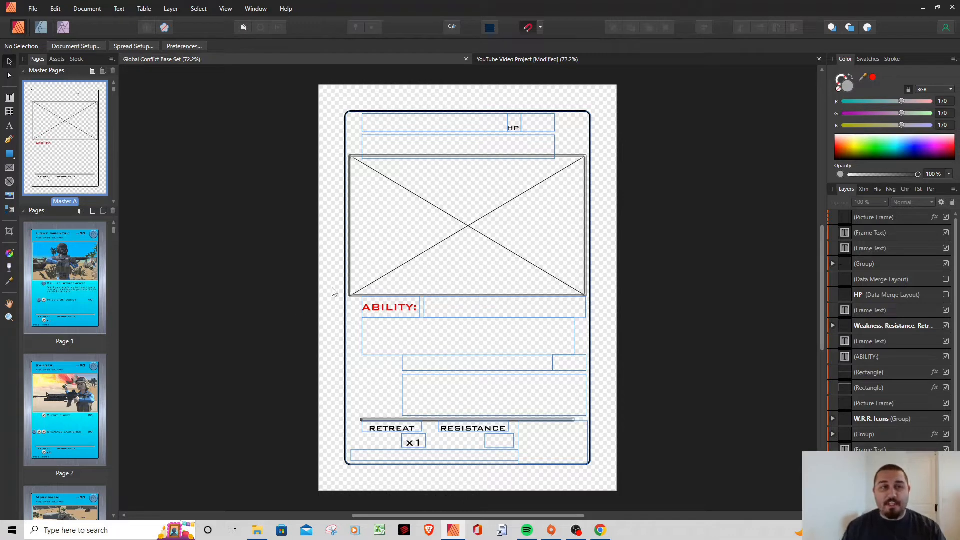
pyautogui.moveTo(359, 120)
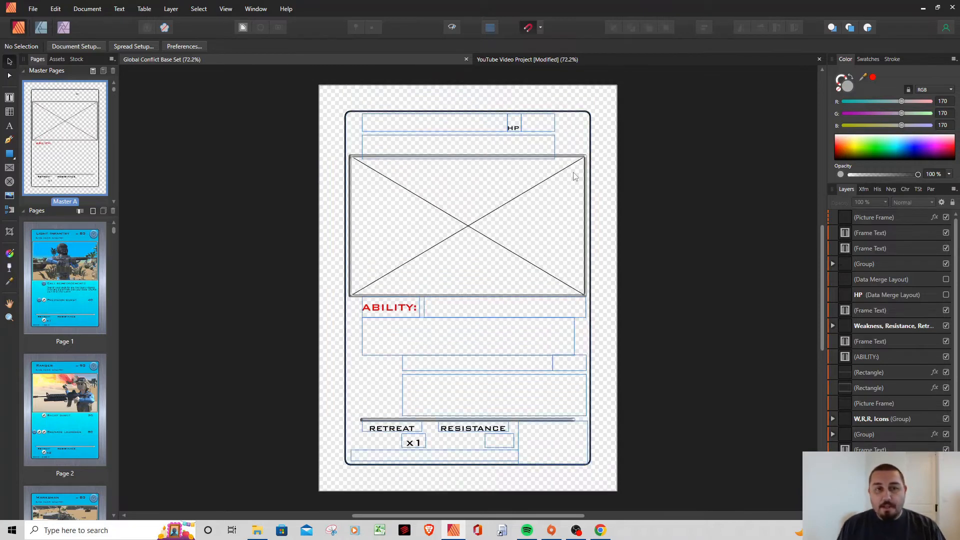
pyautogui.moveTo(569, 176)
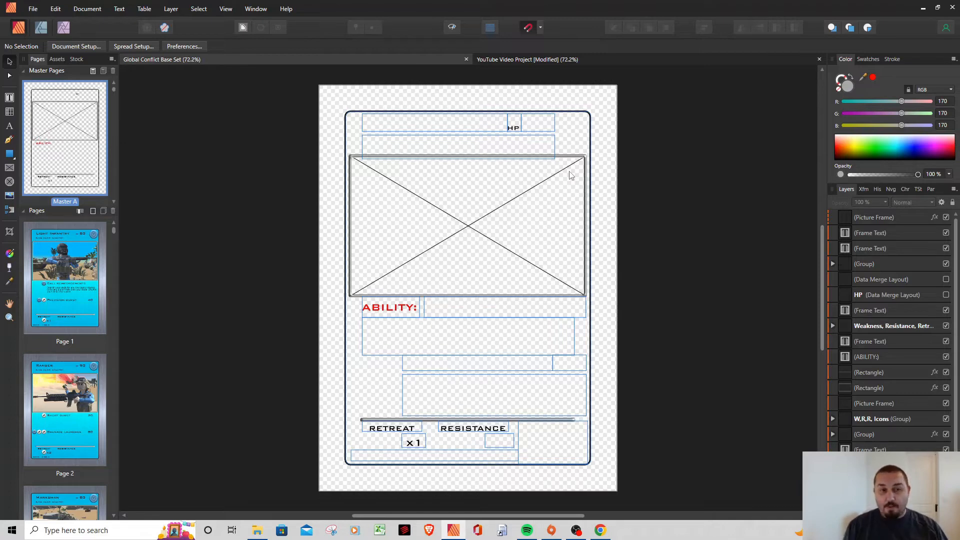
pyautogui.moveTo(560, 181)
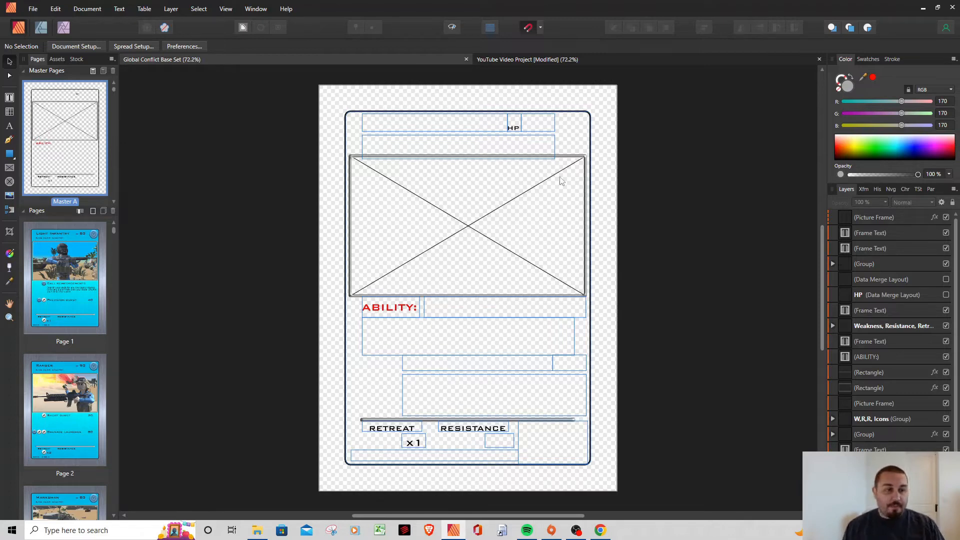
pyautogui.moveTo(127, 135)
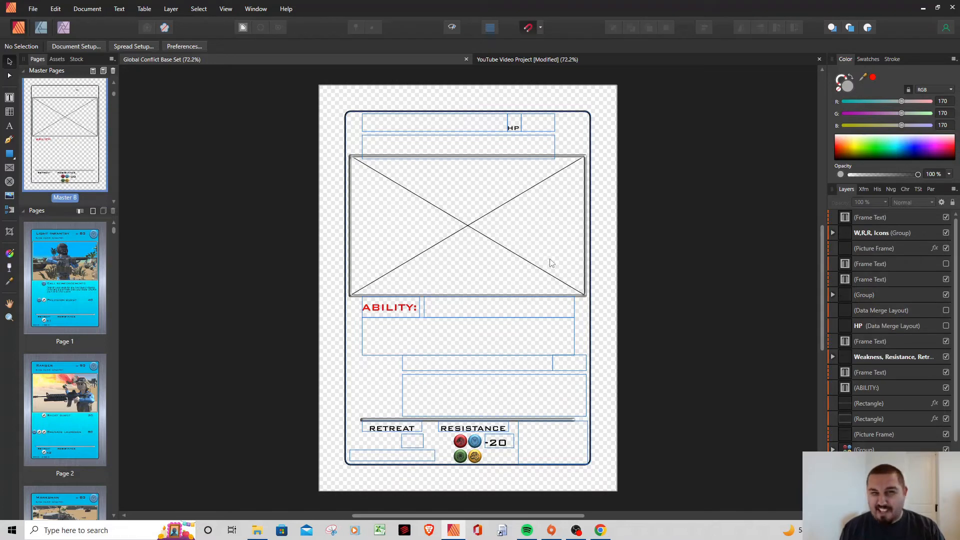
pyautogui.moveTo(459, 467)
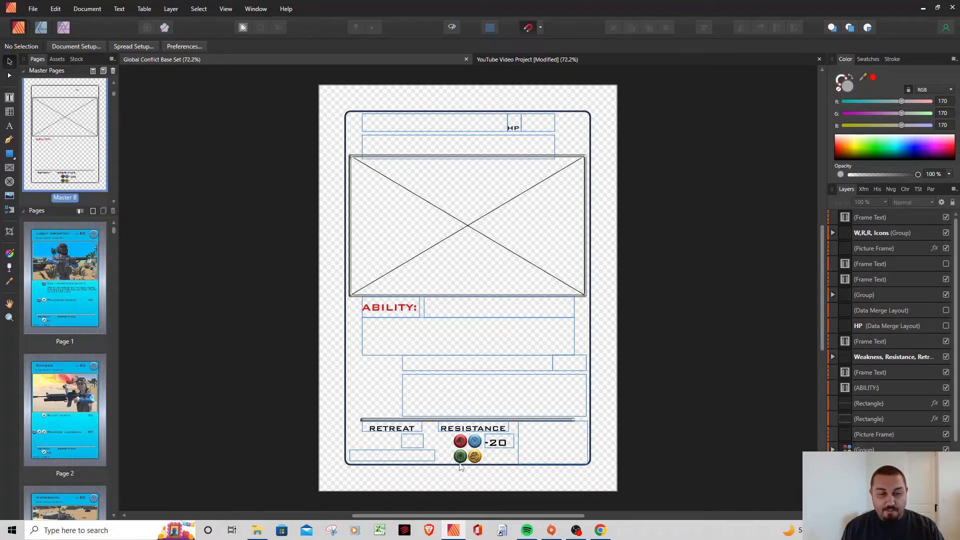
pyautogui.moveTo(473, 454)
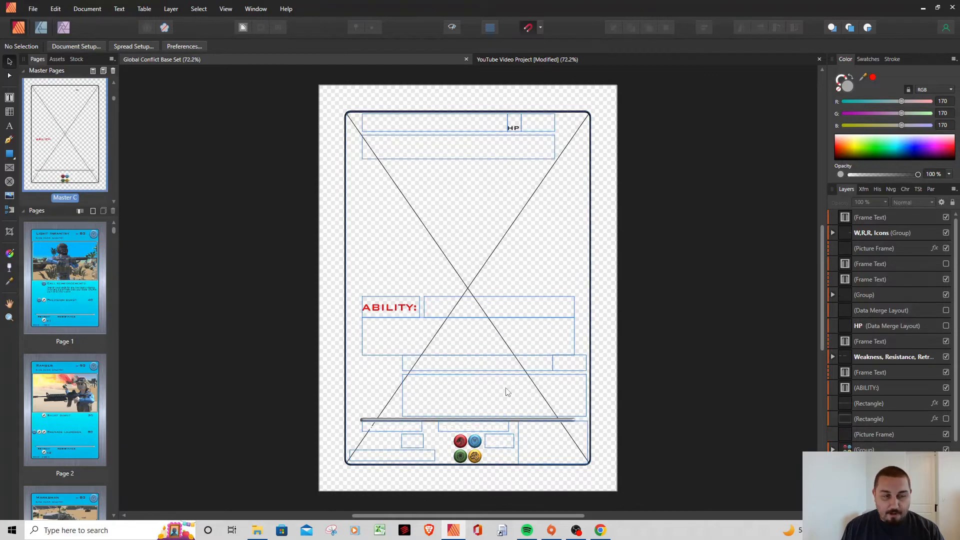
pyautogui.moveTo(306, 274)
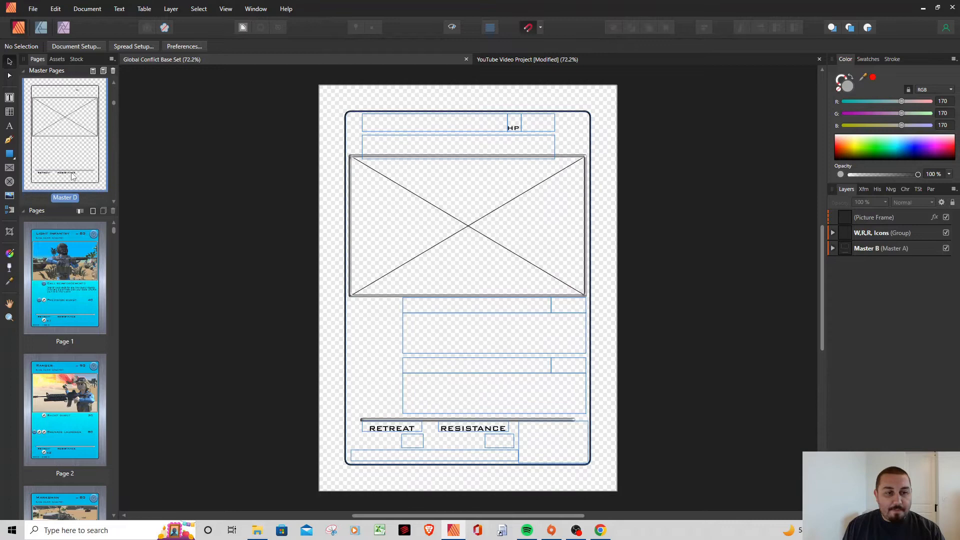
pyautogui.moveTo(302, 259)
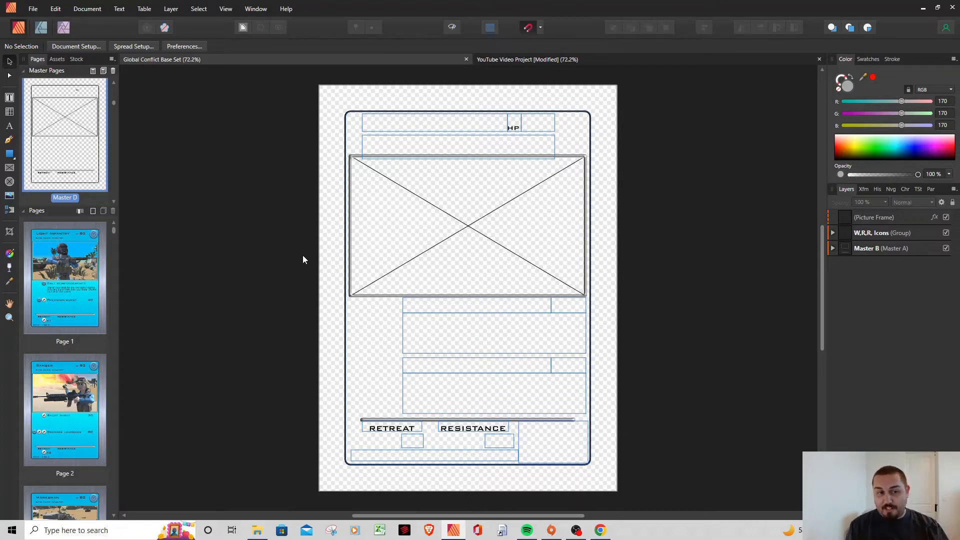
pyautogui.moveTo(429, 290)
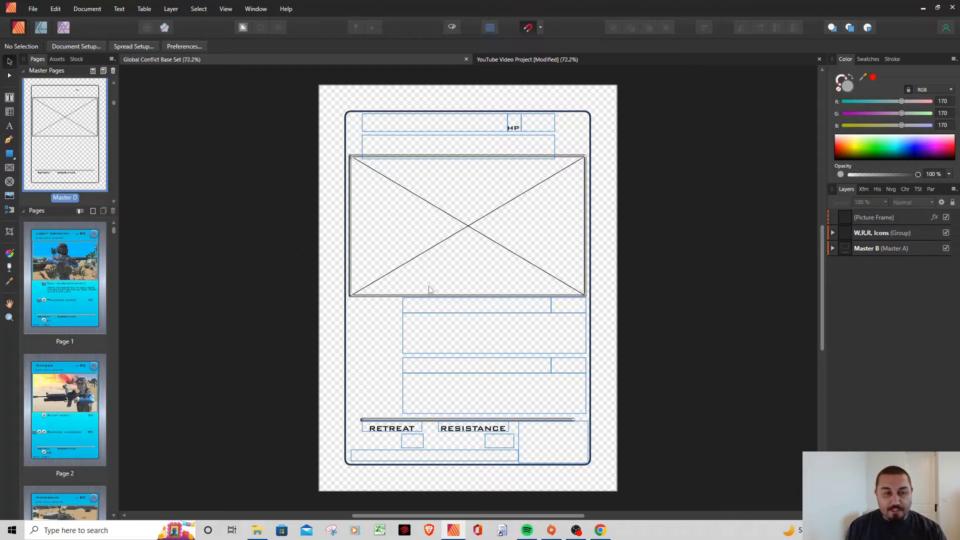
pyautogui.moveTo(426, 332)
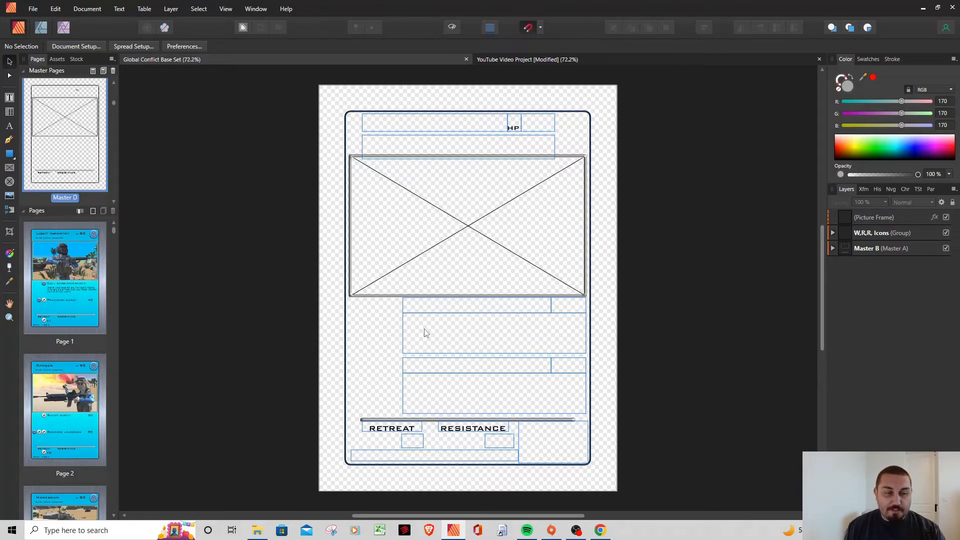
pyautogui.moveTo(429, 315)
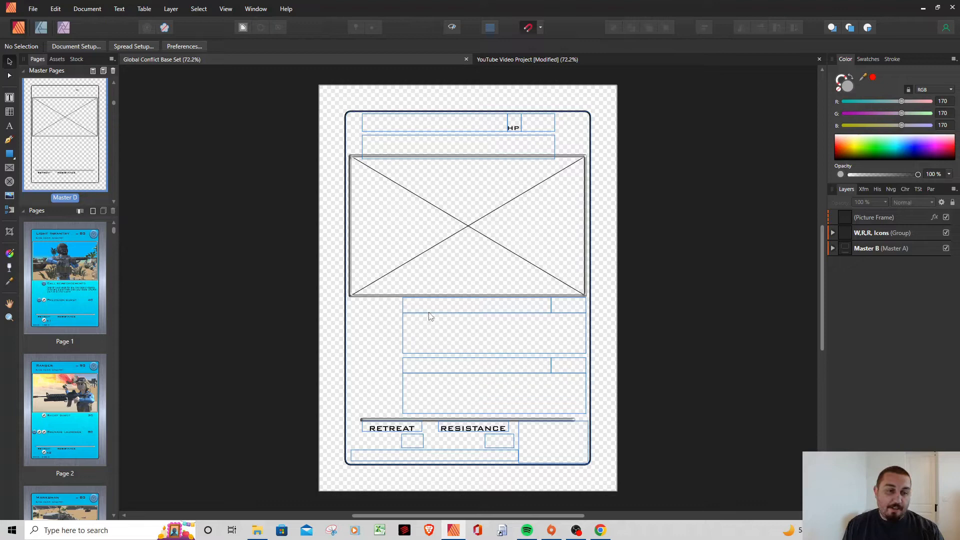
pyautogui.moveTo(383, 405)
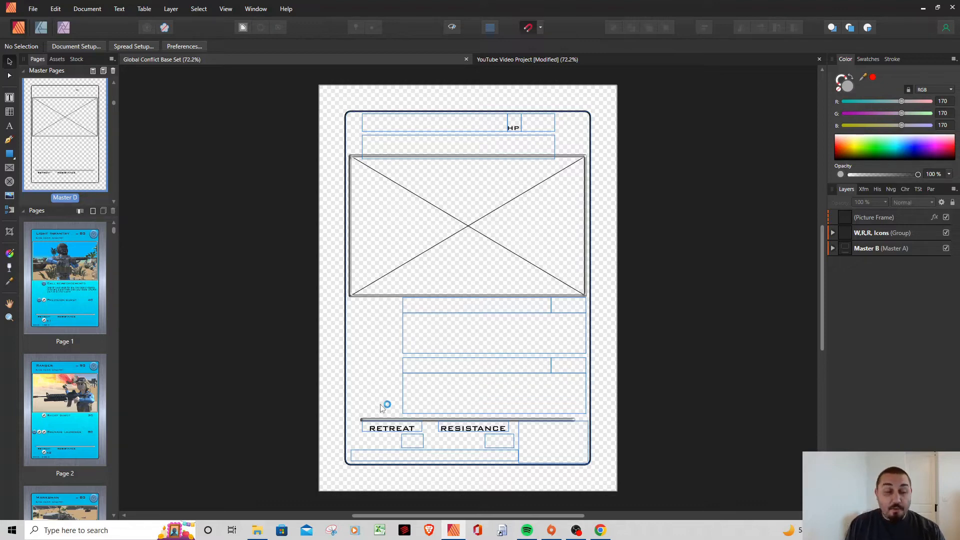
pyautogui.moveTo(490, 269)
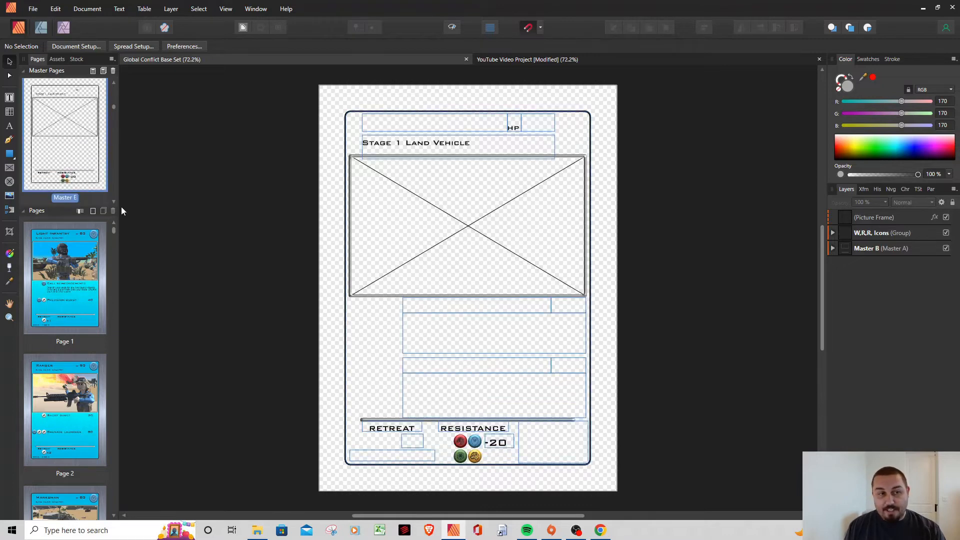
pyautogui.moveTo(78, 148)
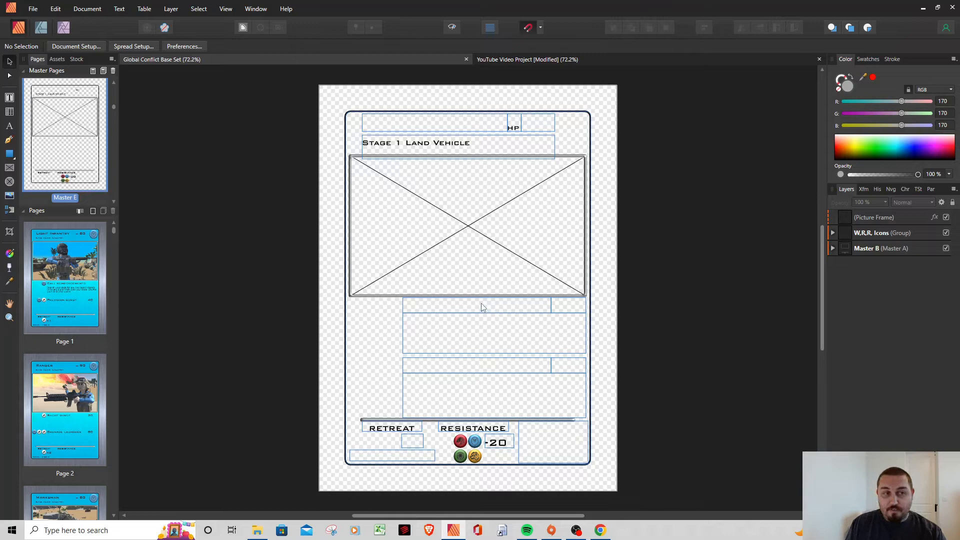
pyautogui.moveTo(389, 151)
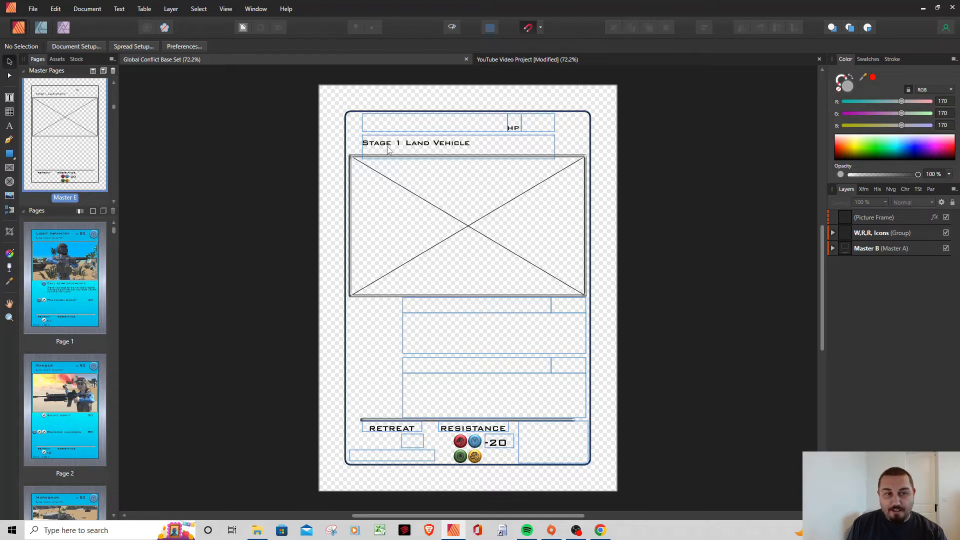
pyautogui.moveTo(518, 130)
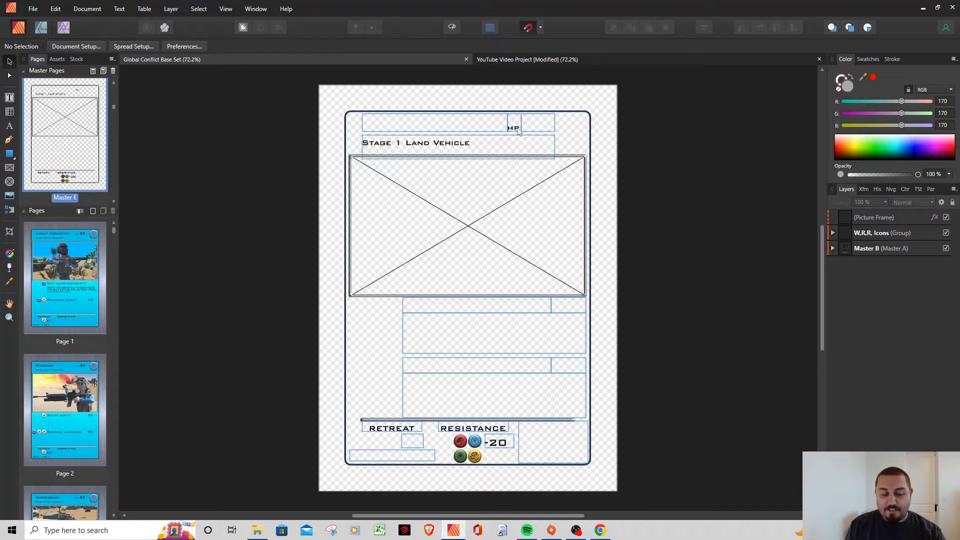
pyautogui.moveTo(432, 340)
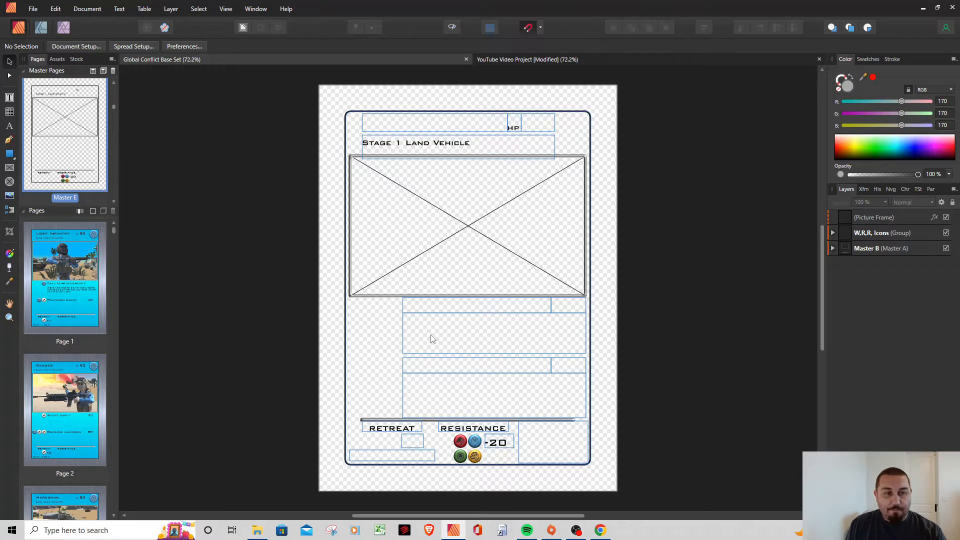
pyautogui.moveTo(441, 320)
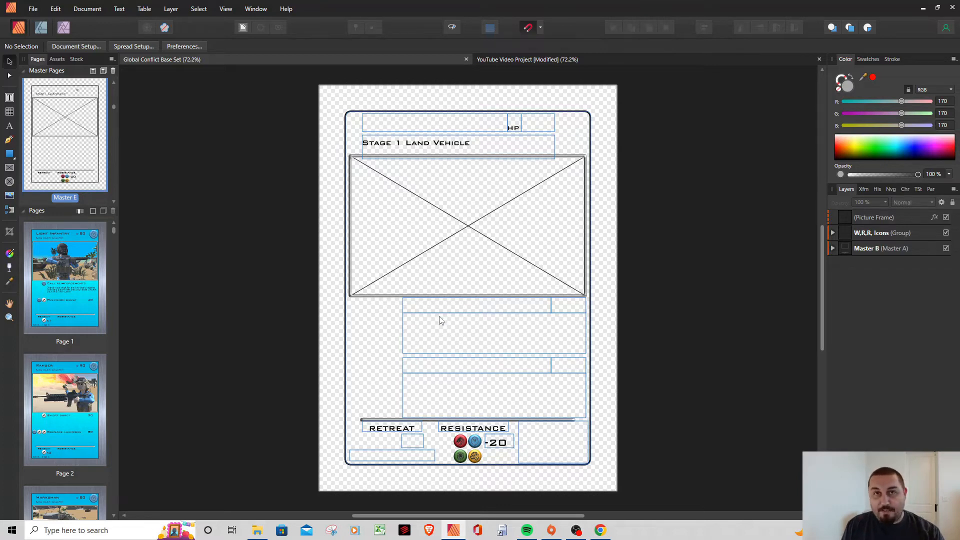
pyautogui.moveTo(448, 307)
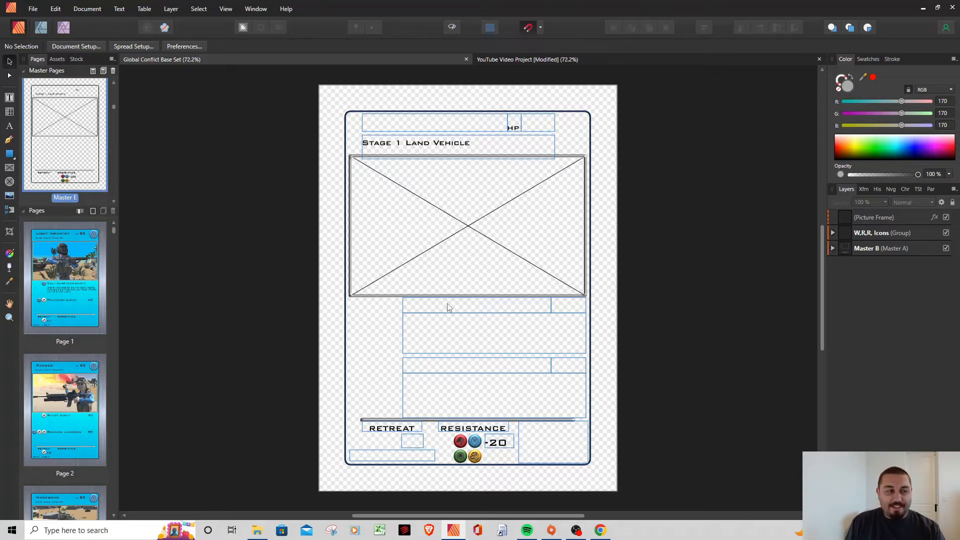
pyautogui.moveTo(462, 487)
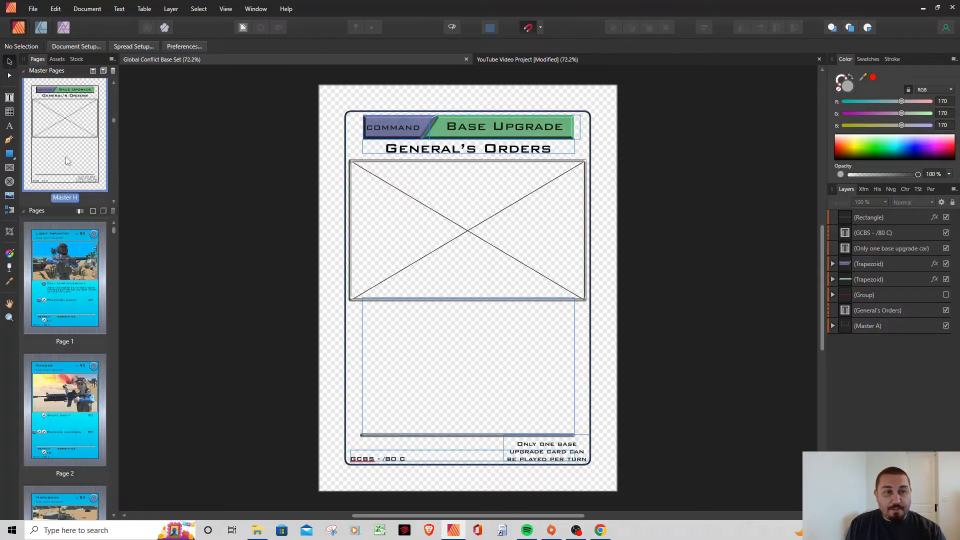
pyautogui.moveTo(68, 140)
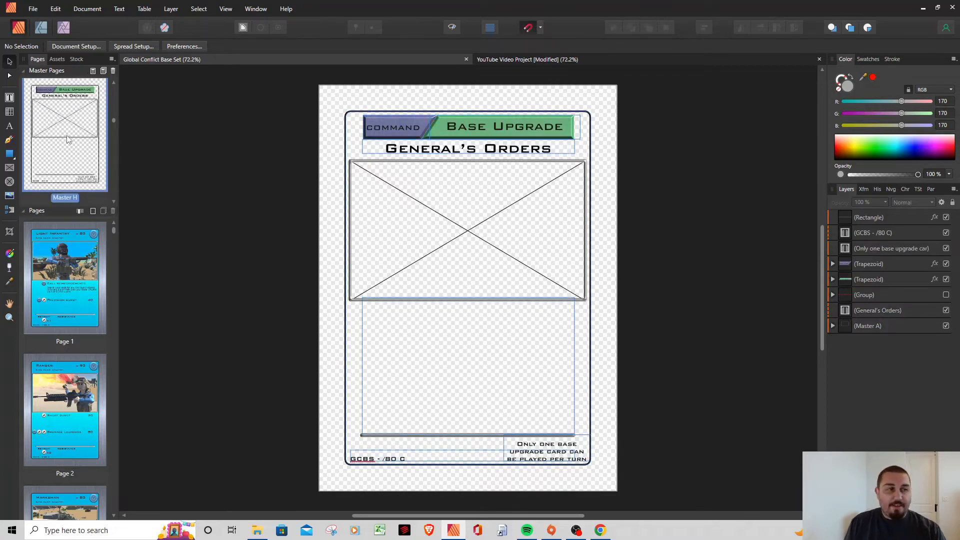
pyautogui.moveTo(67, 152)
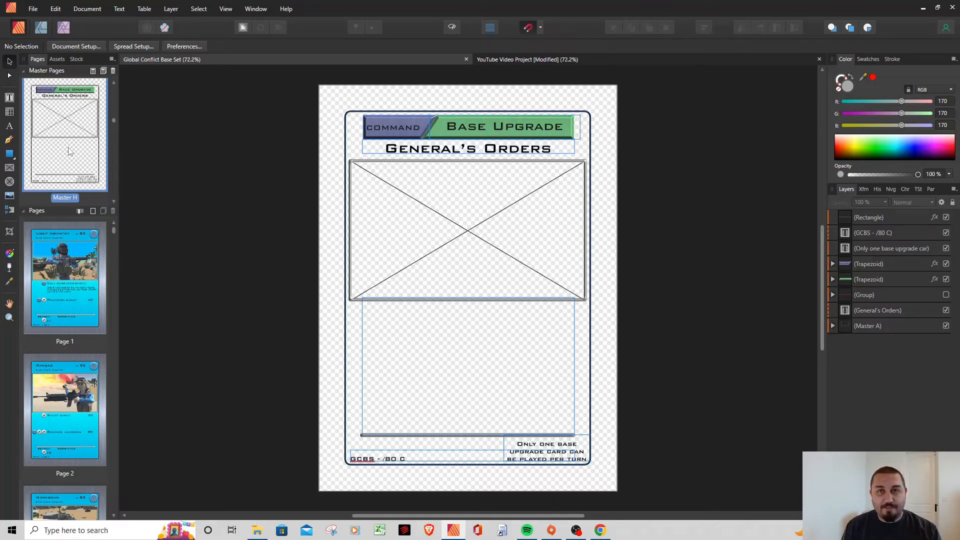
pyautogui.moveTo(94, 130)
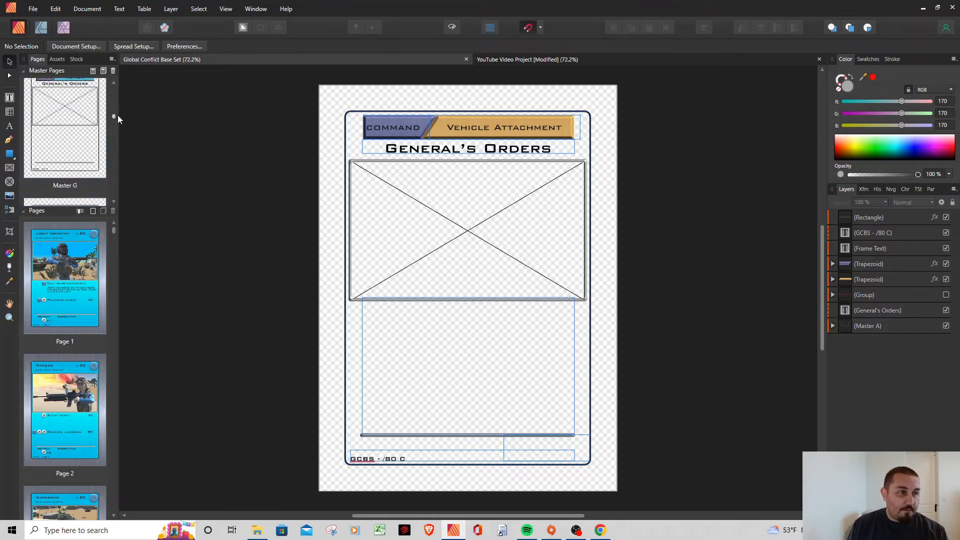
# Step: Switch to Master A, the base card template with HP, ABILITY and x1 retreat
pyautogui.click(64, 135)
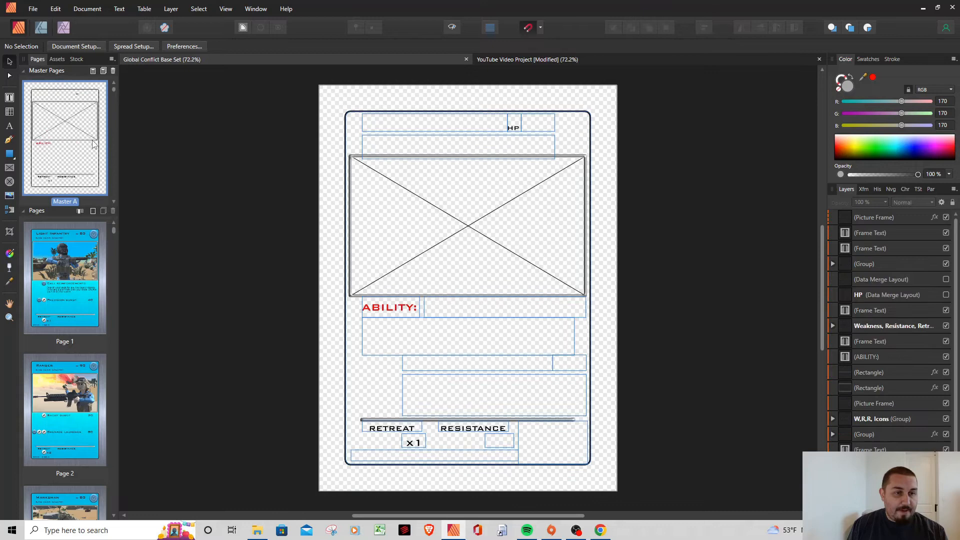
pyautogui.moveTo(374, 118)
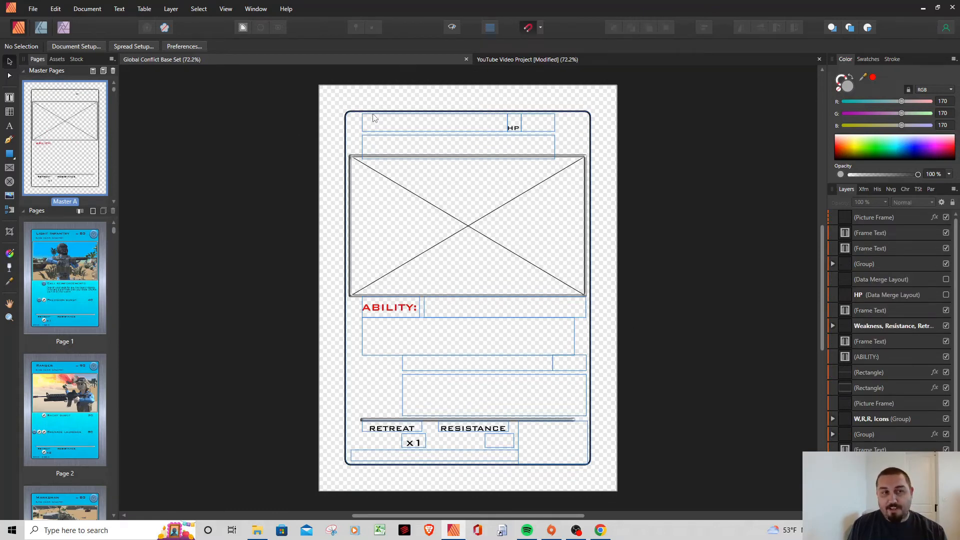
pyautogui.moveTo(583, 128)
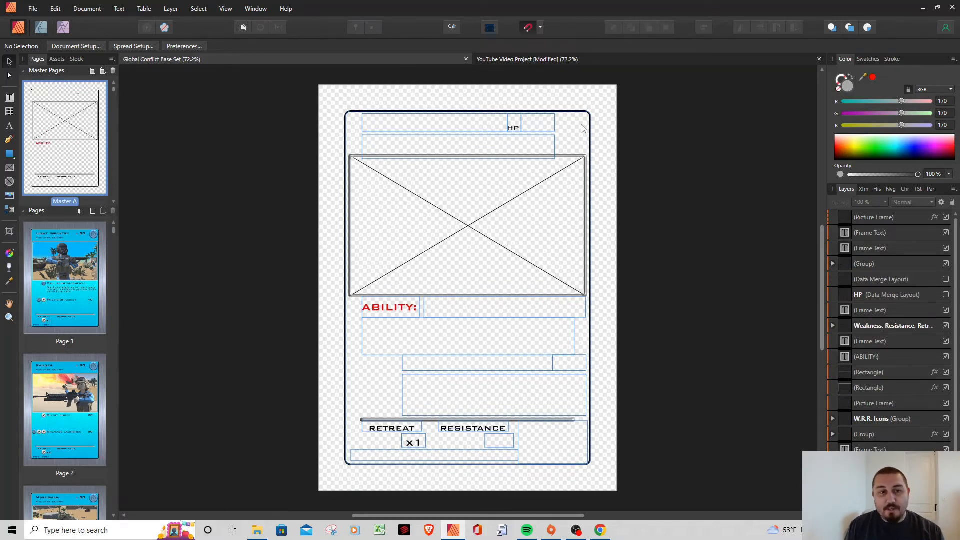
pyautogui.moveTo(593, 216)
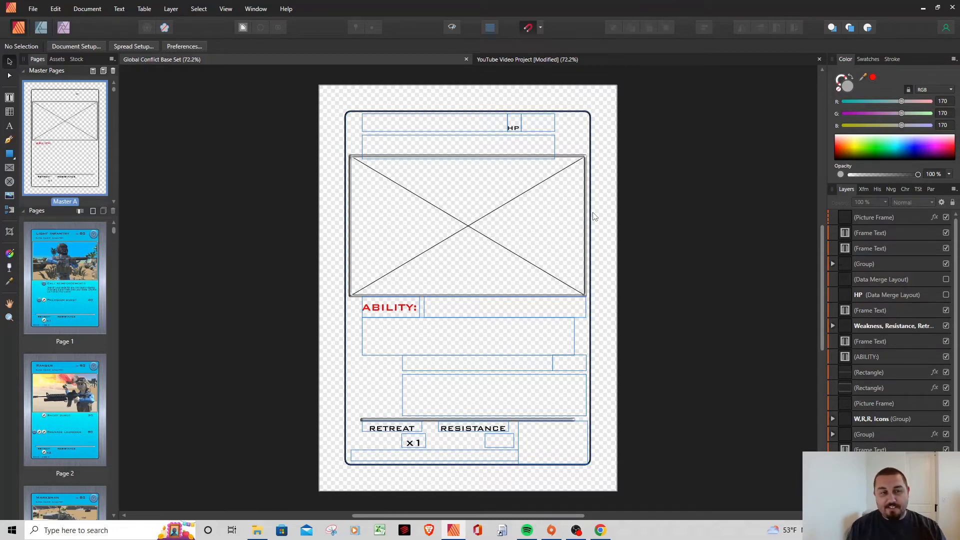
pyautogui.moveTo(497, 163)
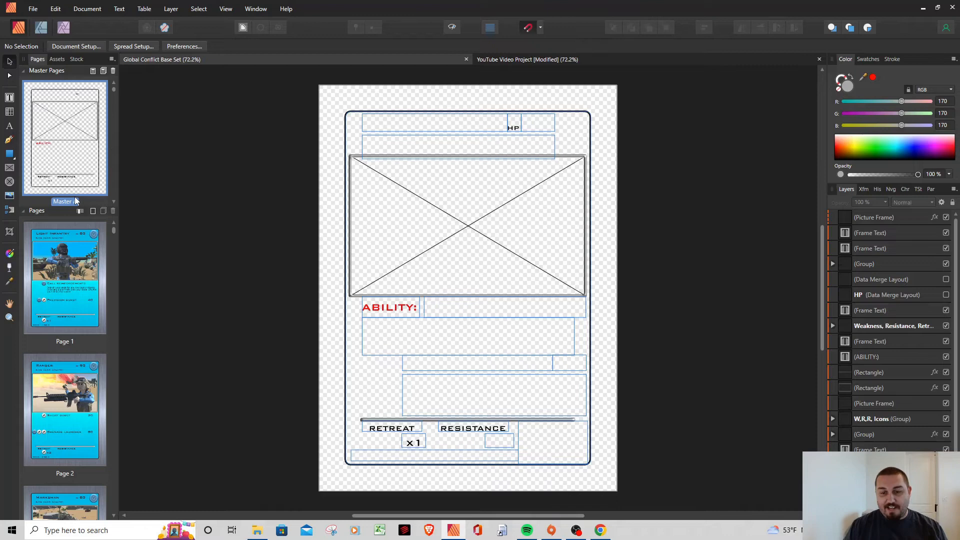
pyautogui.moveTo(470, 131)
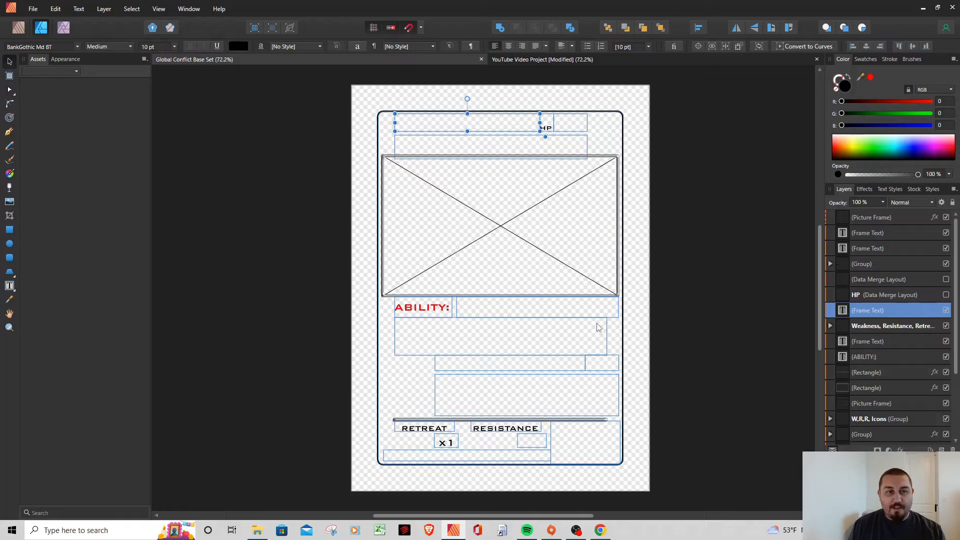
pyautogui.moveTo(377, 208)
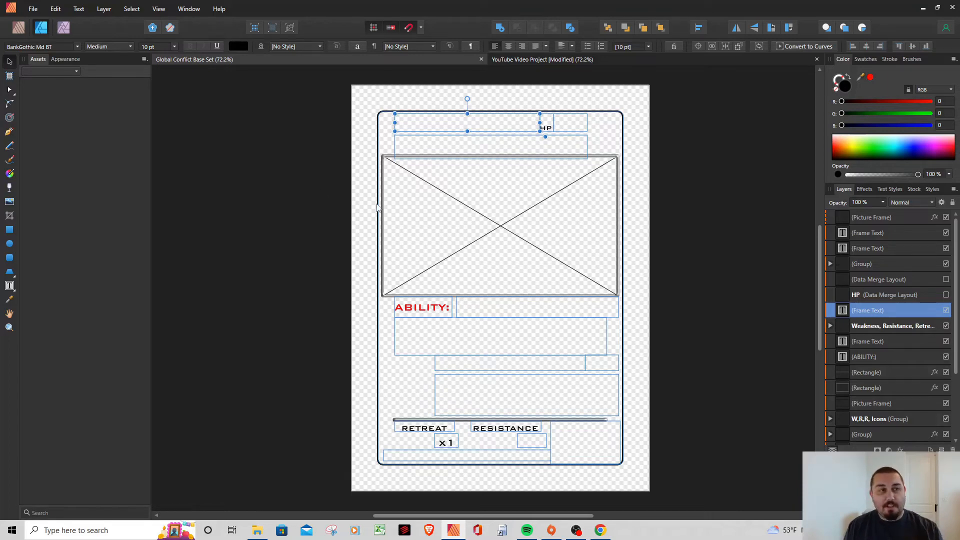
pyautogui.moveTo(137, 137)
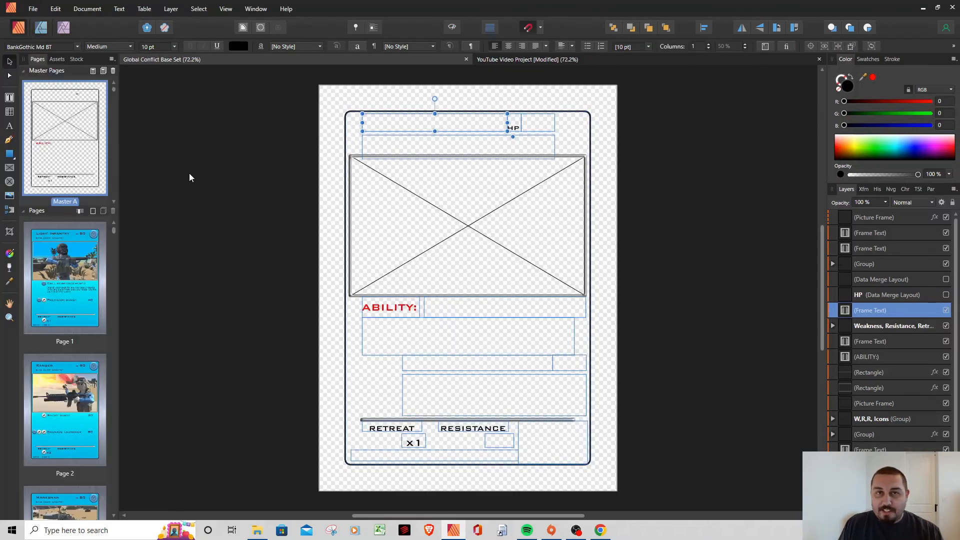
pyautogui.moveTo(129, 159)
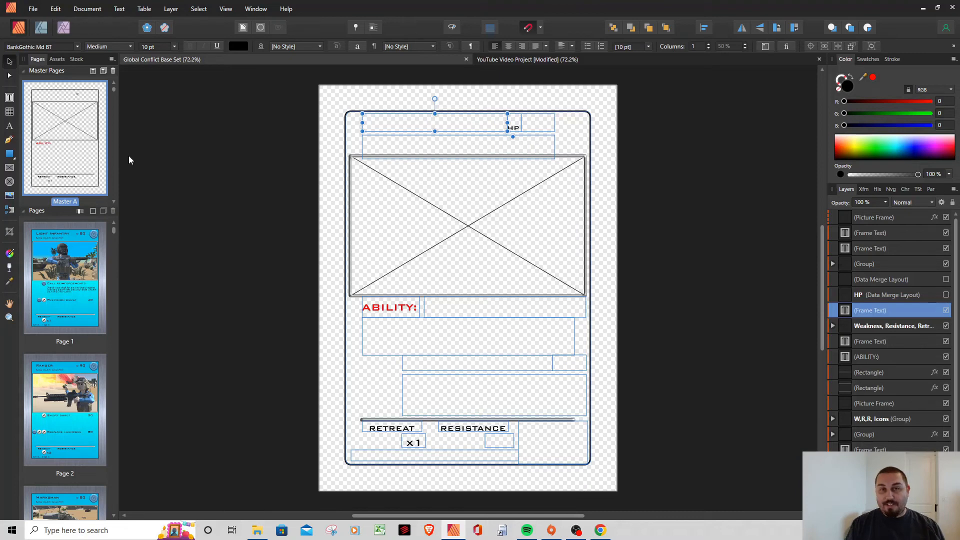
pyautogui.moveTo(532, 133)
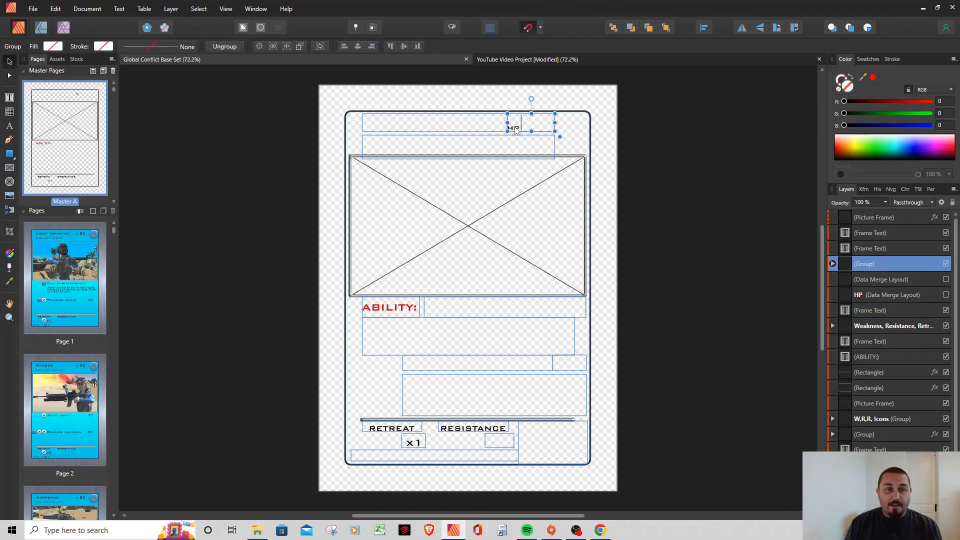
pyautogui.moveTo(96, 165)
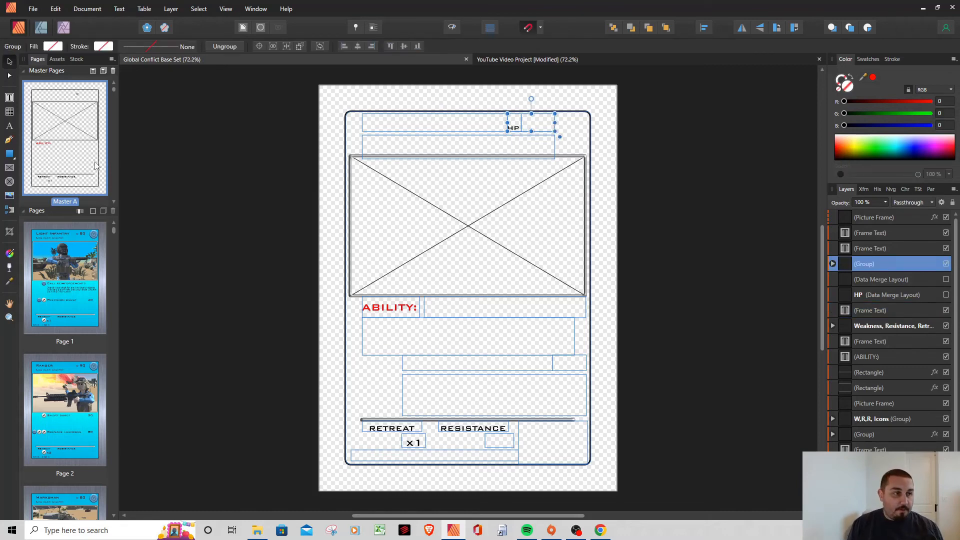
# Step: Change the top stat label on Master A from HP to MP and deselect it
pyautogui.doubleClick(513, 127)
pyautogui.write('M')
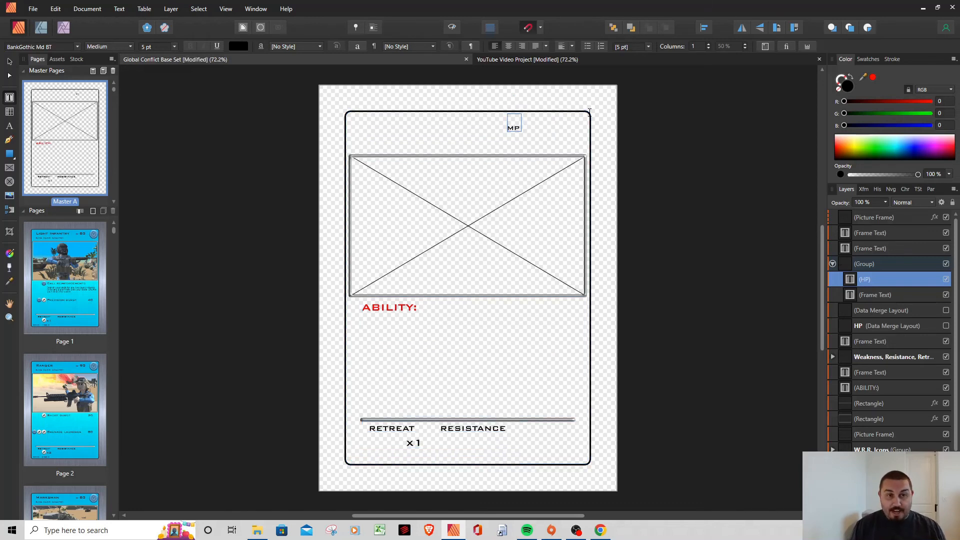
pyautogui.click(513, 124)
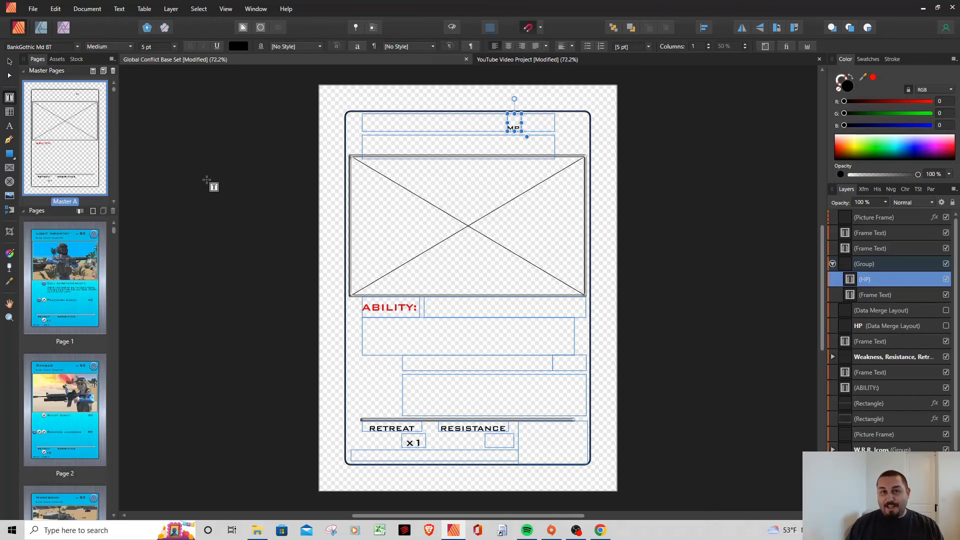
pyautogui.moveTo(231, 135)
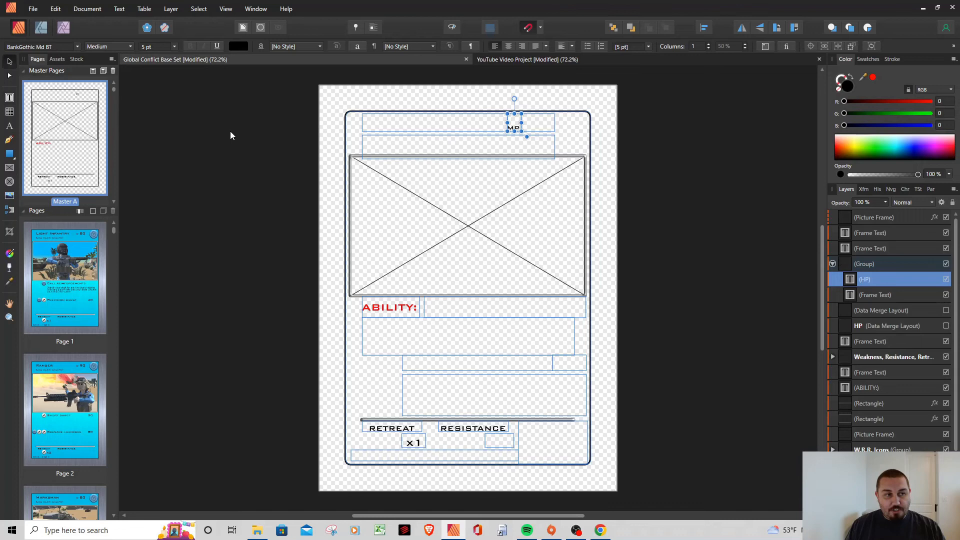
pyautogui.click(231, 135)
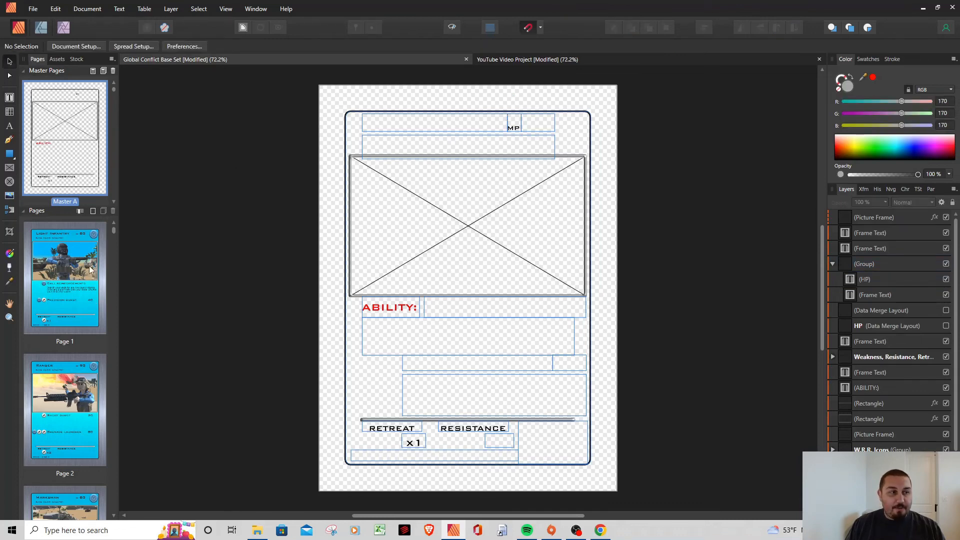
# Step: Switch to Page 1 to confirm the Light Infantry card now reads MP 80
pyautogui.click(65, 277)
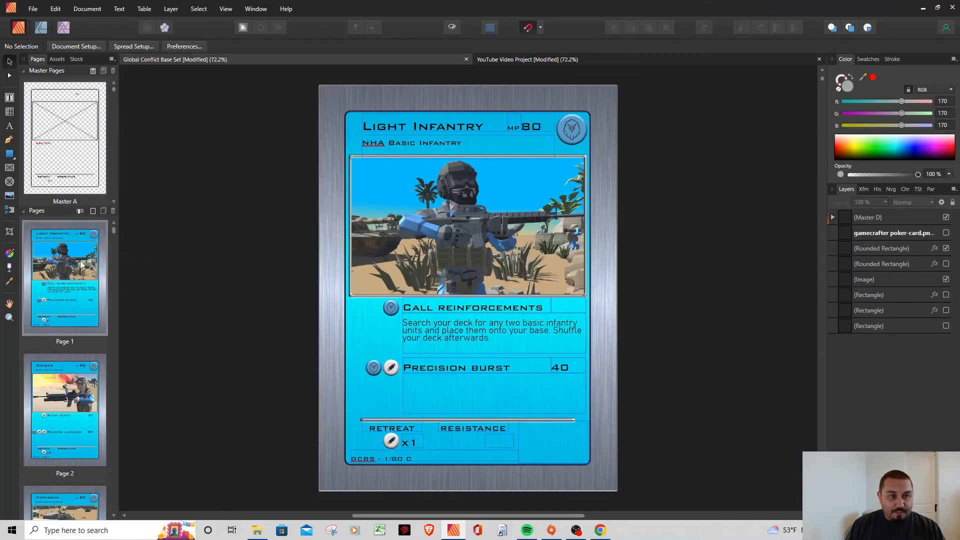
pyautogui.moveTo(514, 133)
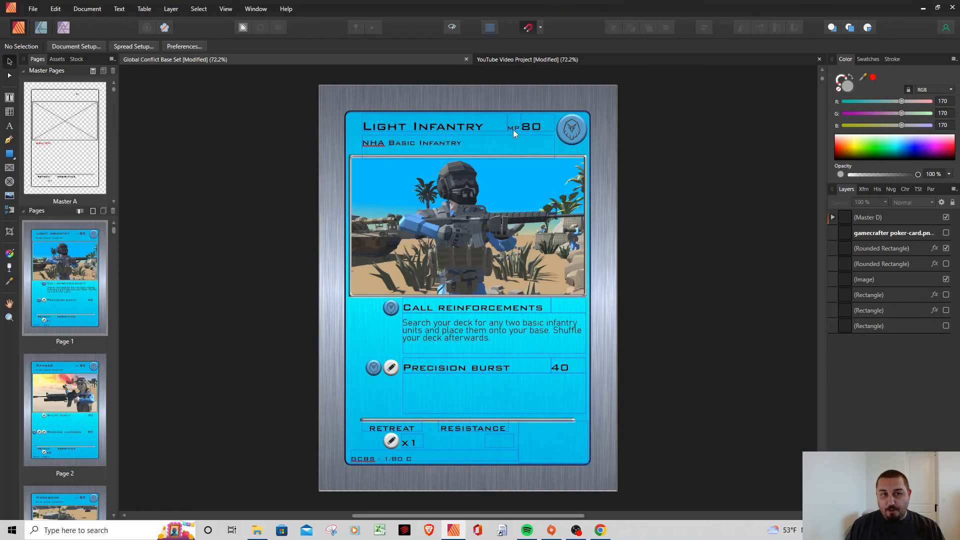
pyautogui.moveTo(534, 147)
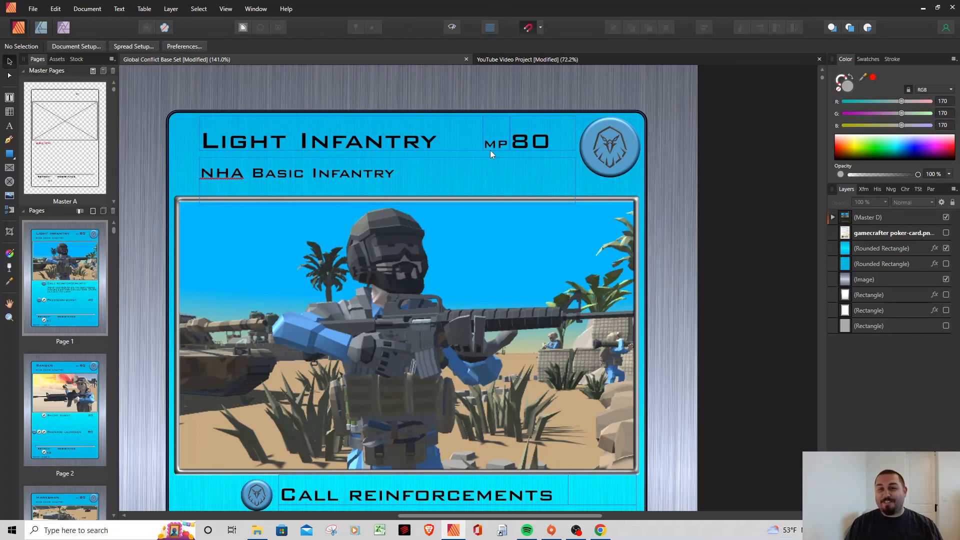
pyautogui.moveTo(483, 107)
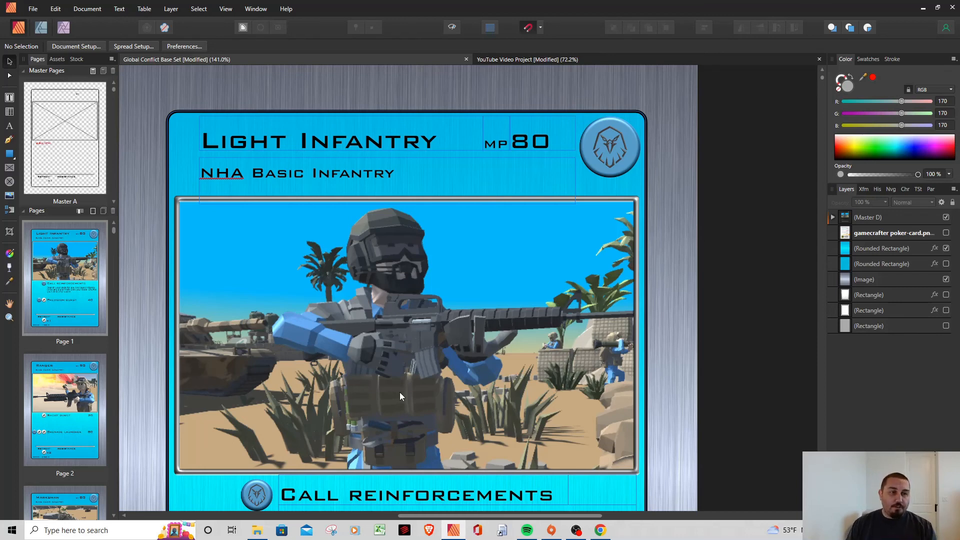
pyautogui.moveTo(192, 418)
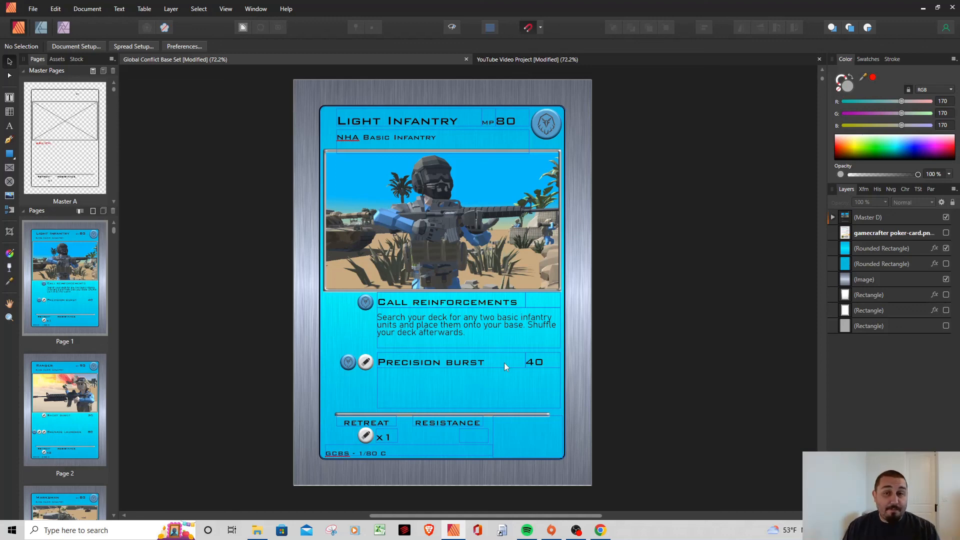
pyautogui.moveTo(448, 495)
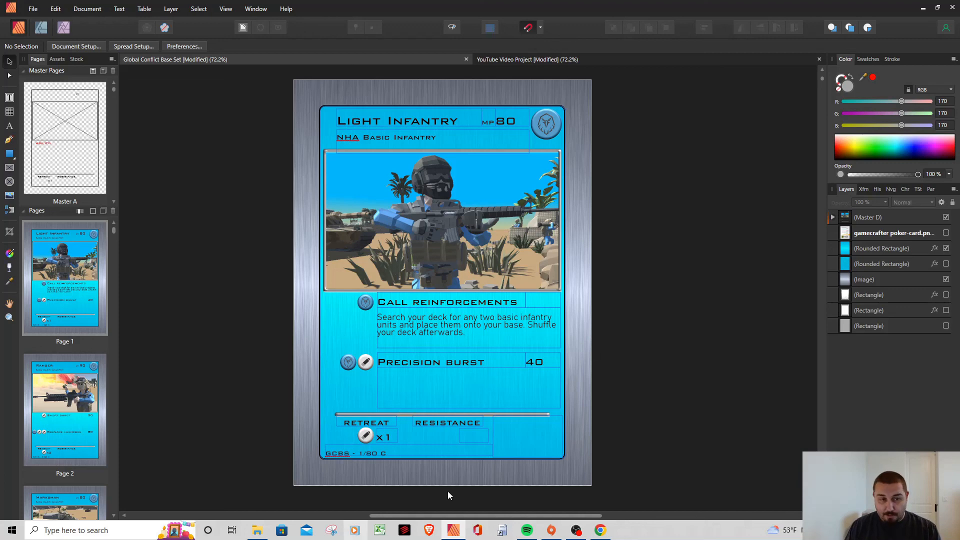
pyautogui.moveTo(467, 402)
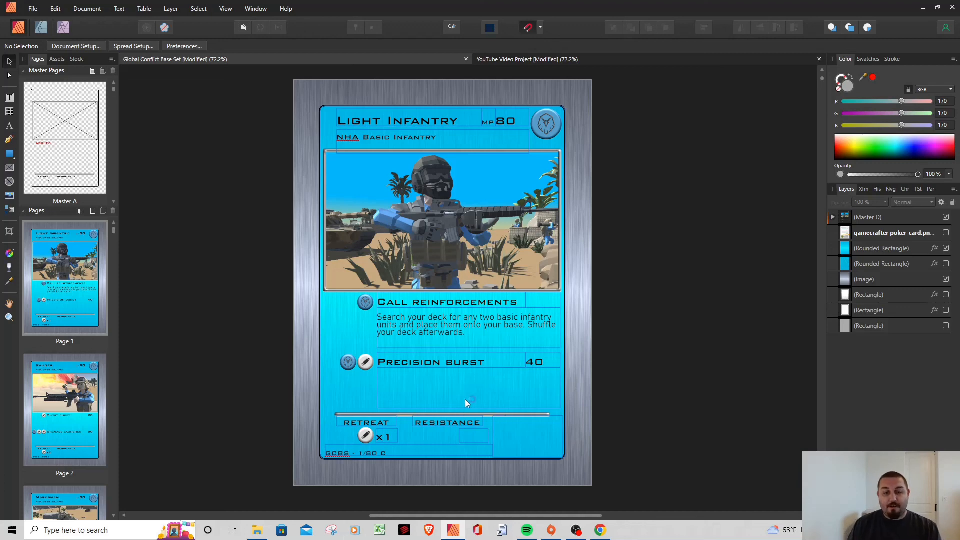